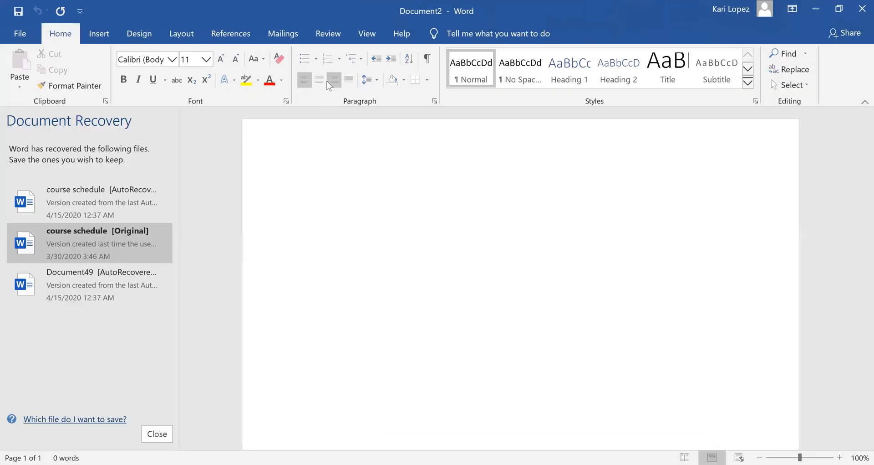
Add the centered title 'Lutheran Blood Group System' on the first line
left_click(319, 78)
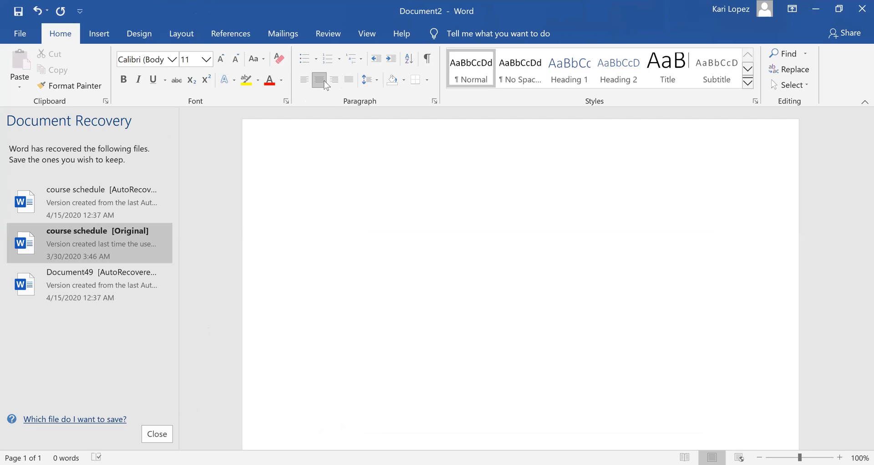
type("Lutheran Blood")
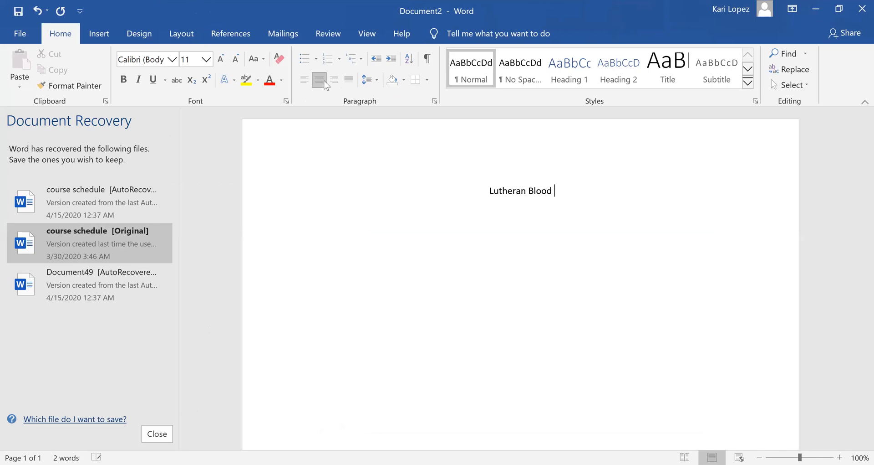
type("Group")
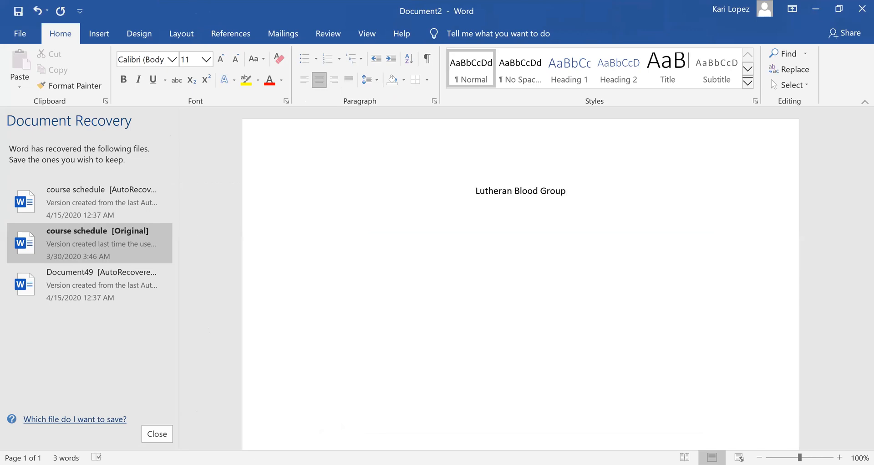
type("System")
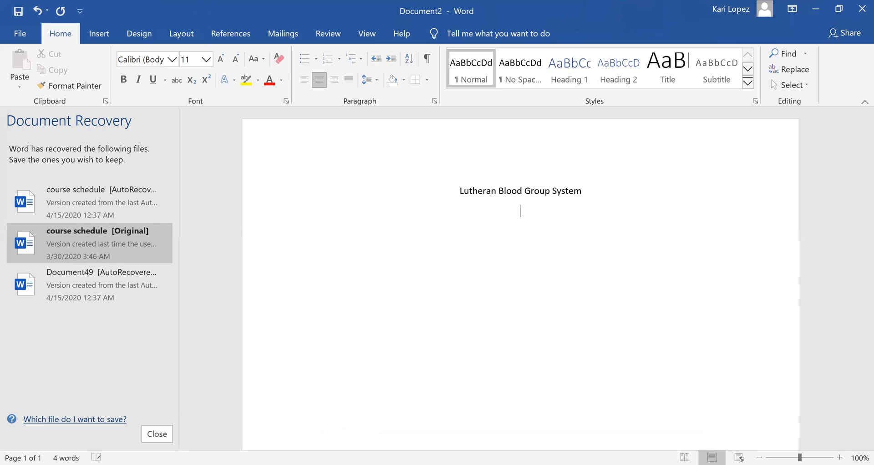
Add the subheading 'Luᵃ & Luᵇ' with superscript allele letters, bold and underlined with the title
type("Lu")
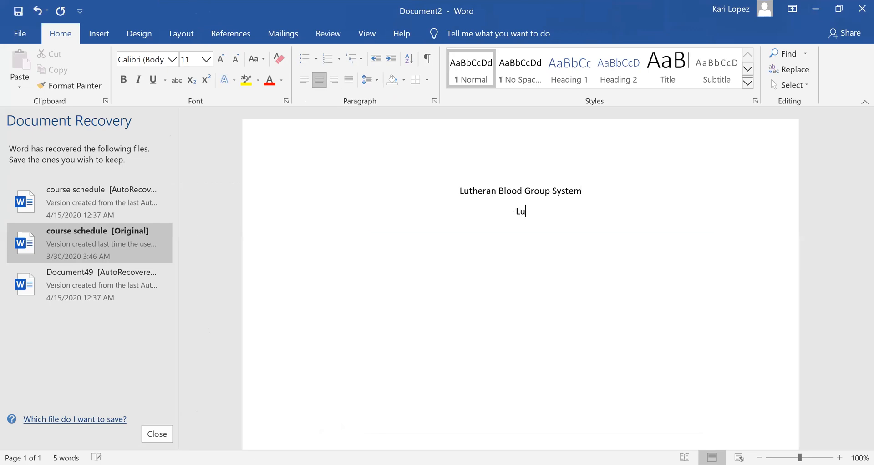
left_click(206, 80)
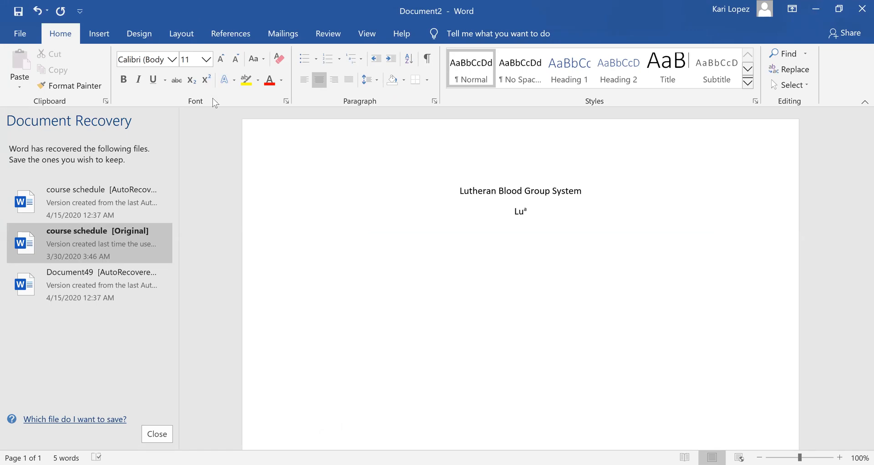
left_click(528, 210)
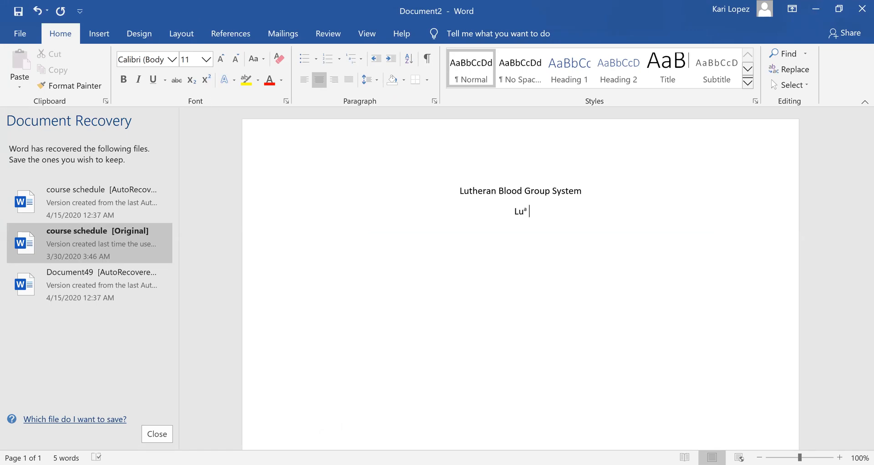
type("& L")
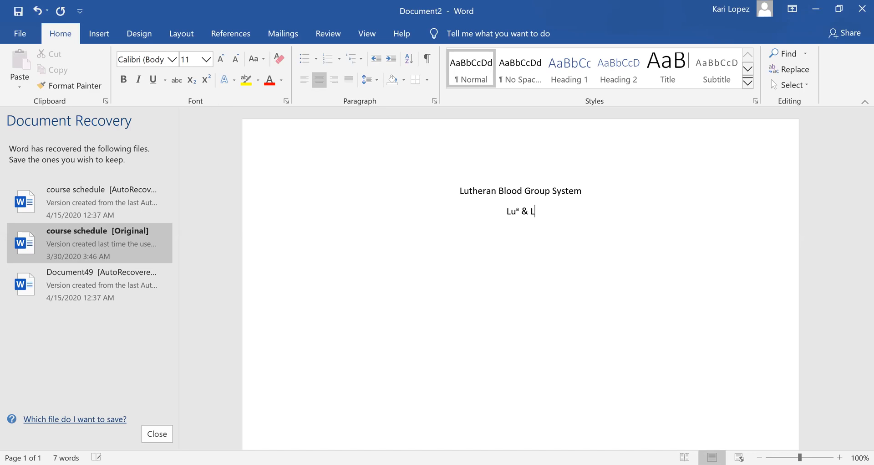
type("ub")
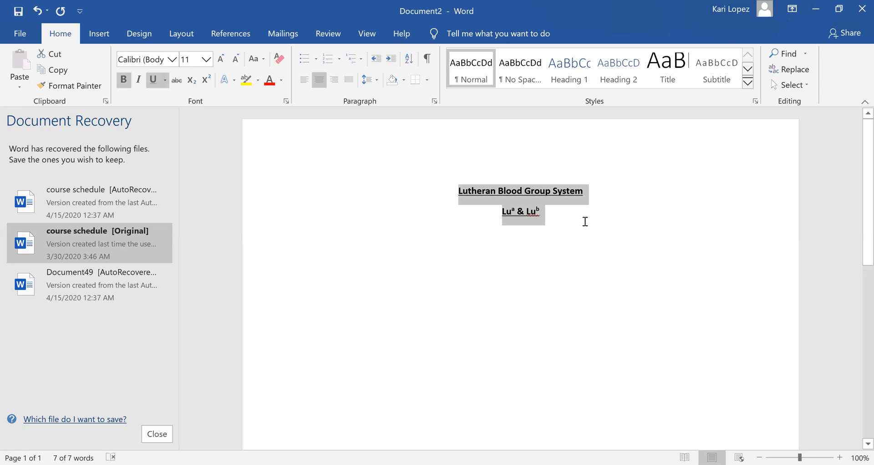
left_click(520, 228)
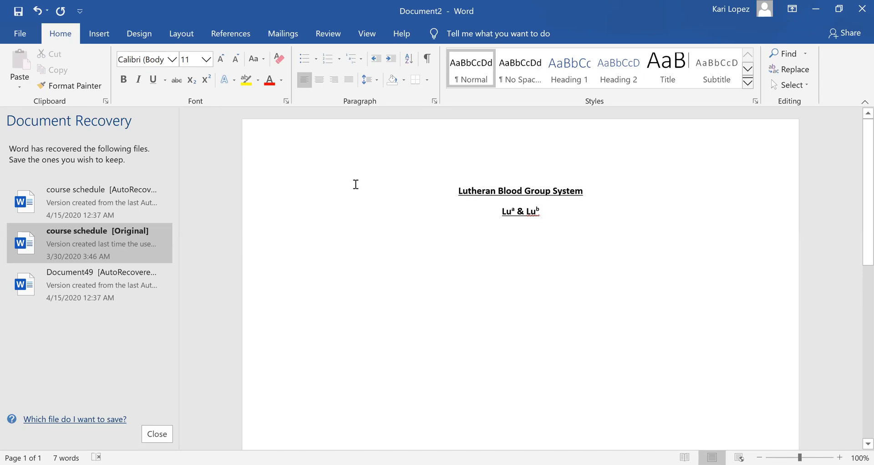
Start a bulleted list under the heading with the point 'Codominant alleles'
left_click(307, 231)
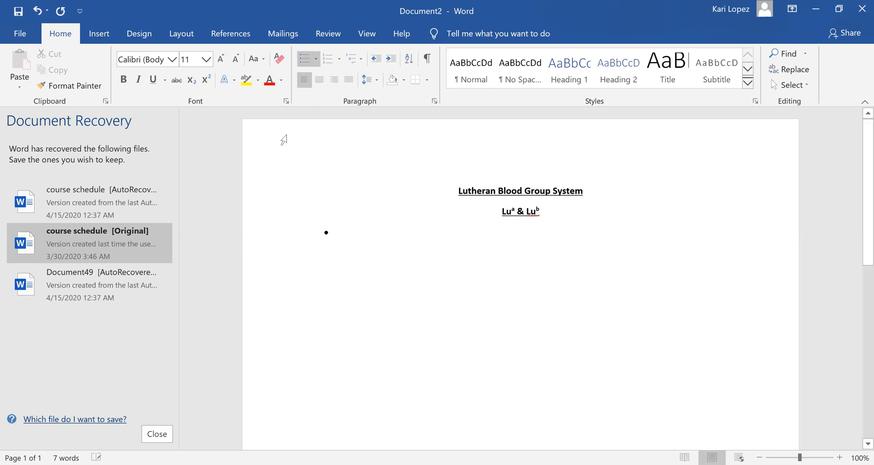
type("co")
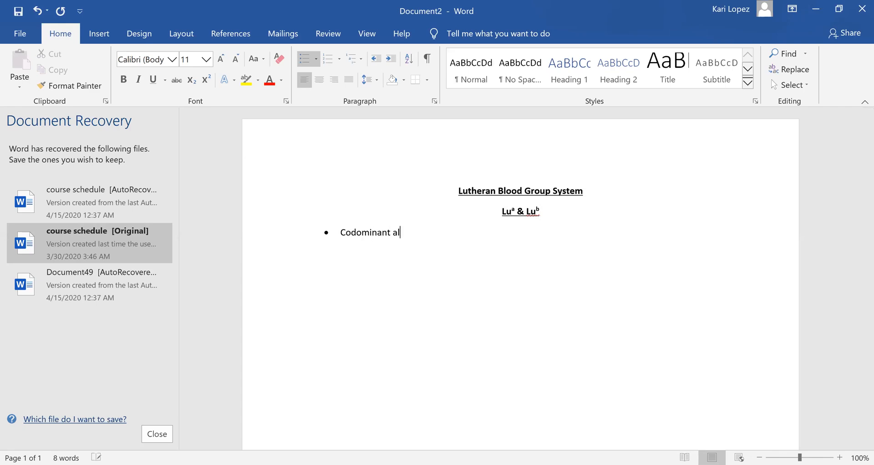
type("leles")
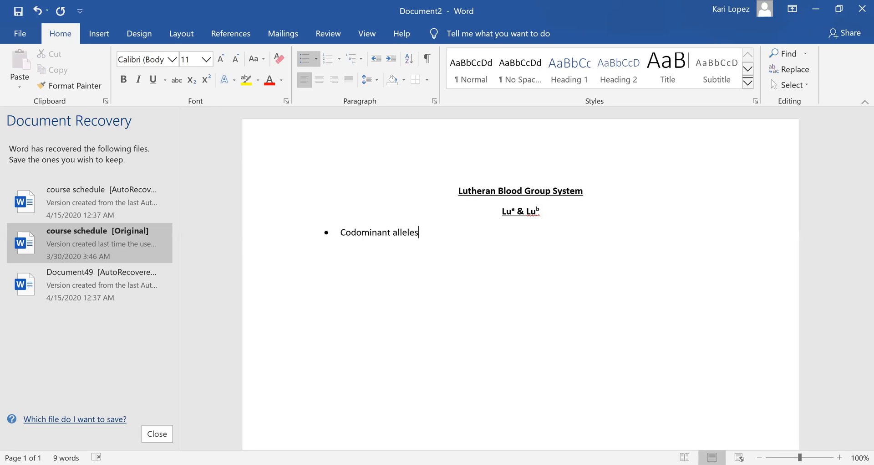
key("enter")
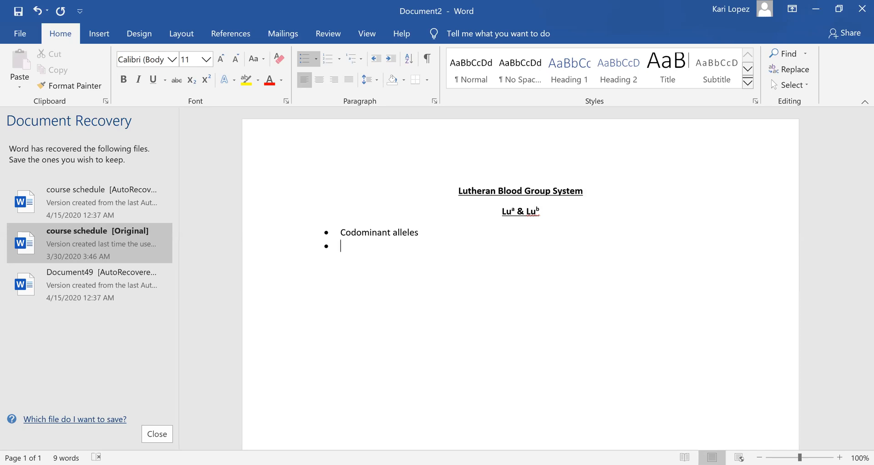
Add 'Poorly developed at birth' with sub-point 'Weak on cord blood cells', then return to top level
type("p")
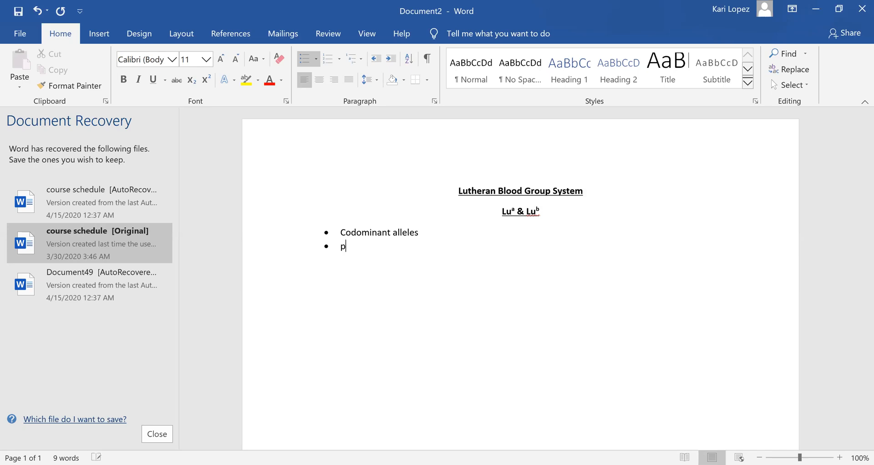
type("oorly dev")
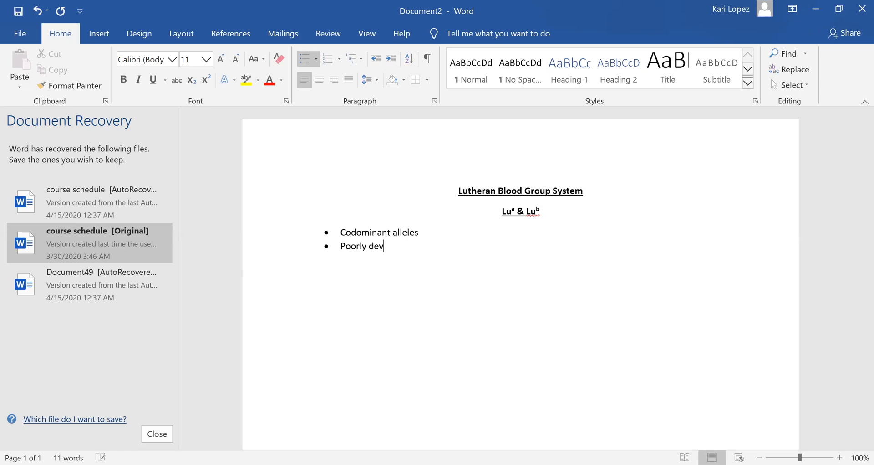
type("eloped at birth")
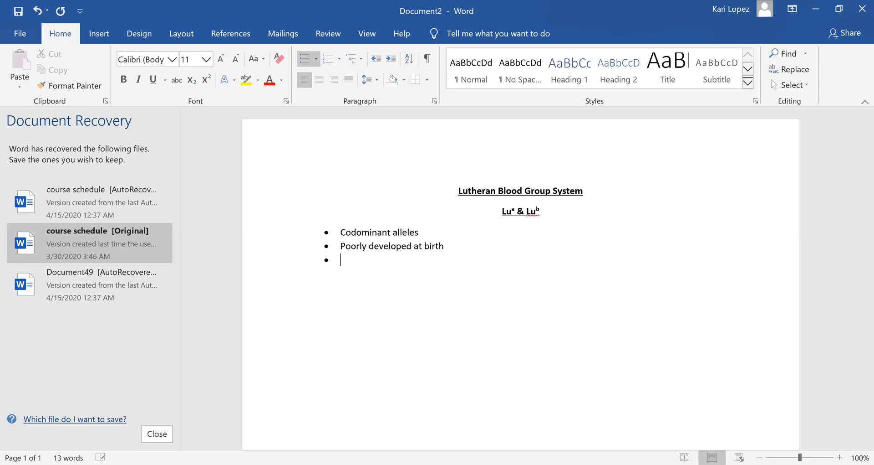
type("Weak on cord blo")
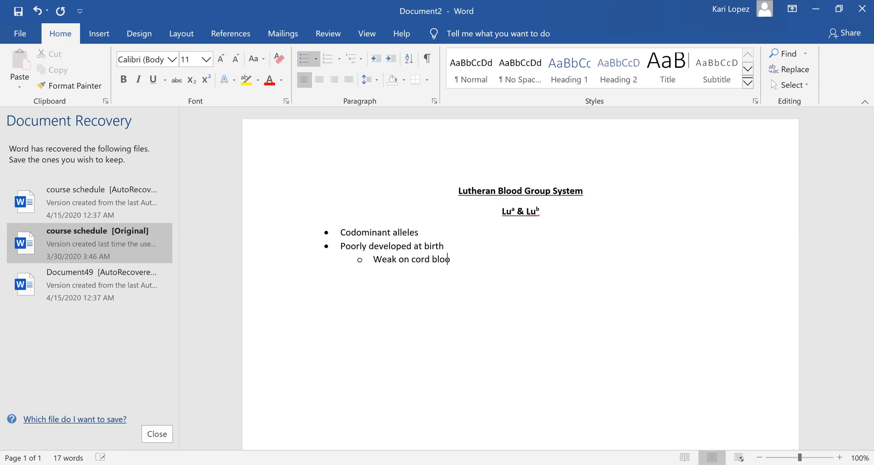
type("d cells")
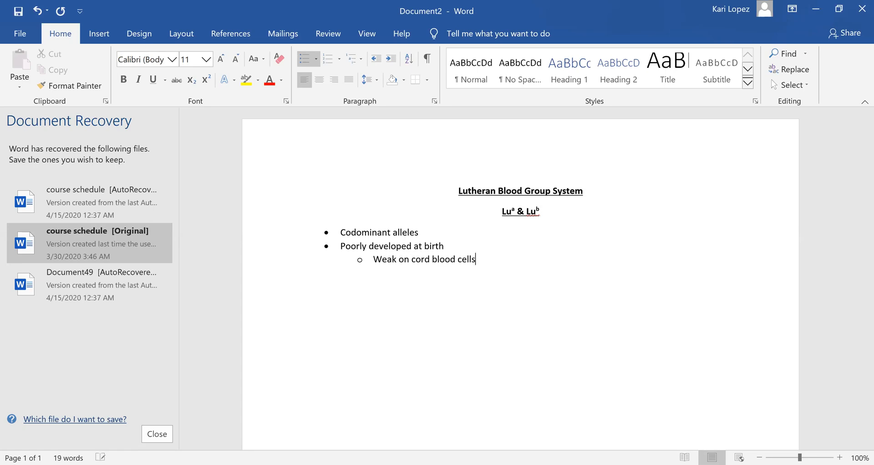
key("enter")
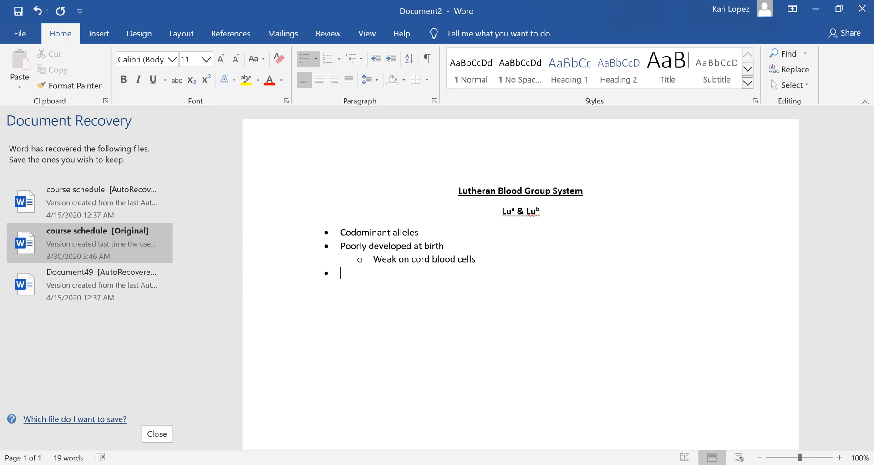
Add the bullet '19 antigens' with the sub-point 'Most are high incidence'
type("1")
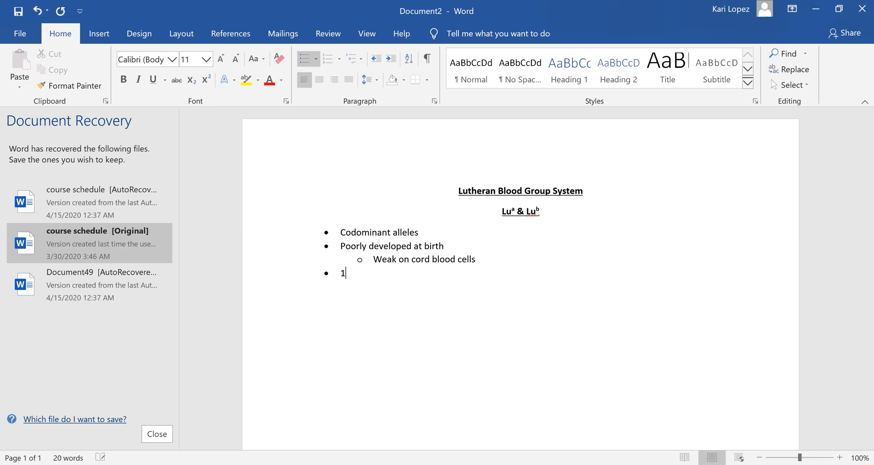
type("9 antigens")
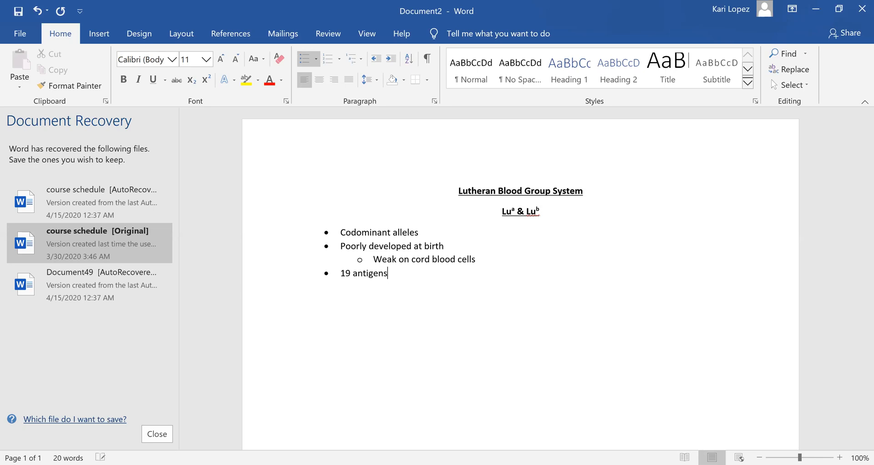
key("enter")
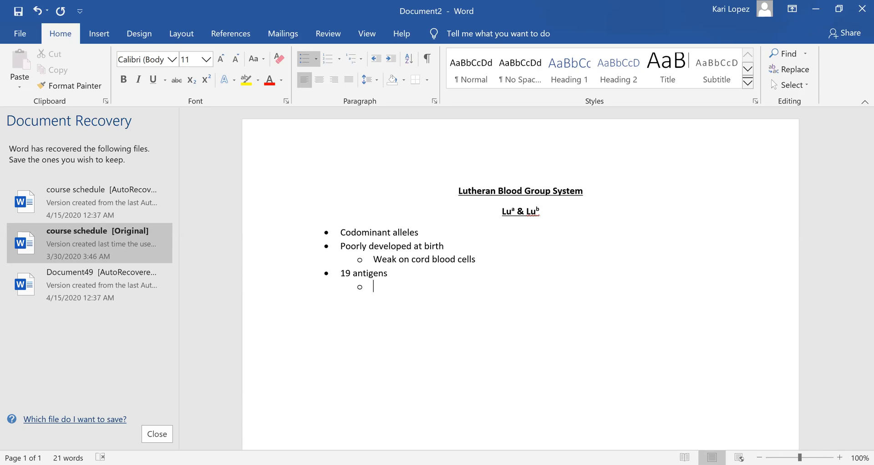
type("mos")
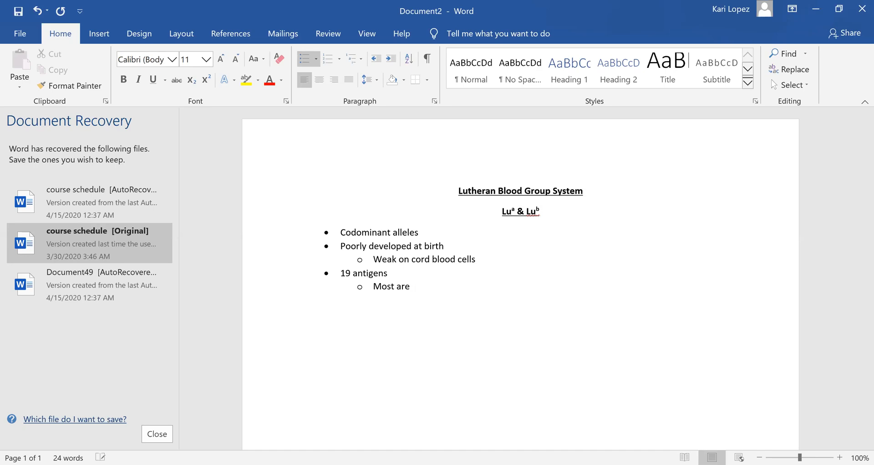
type("high ince")
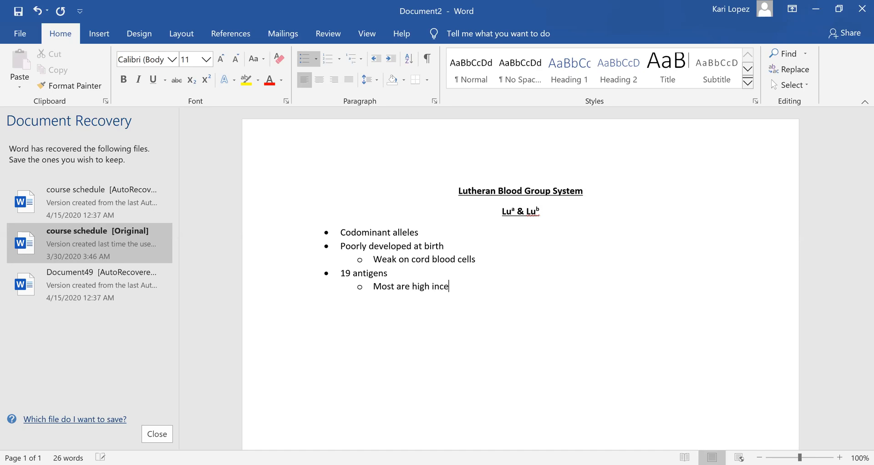
type("dence")
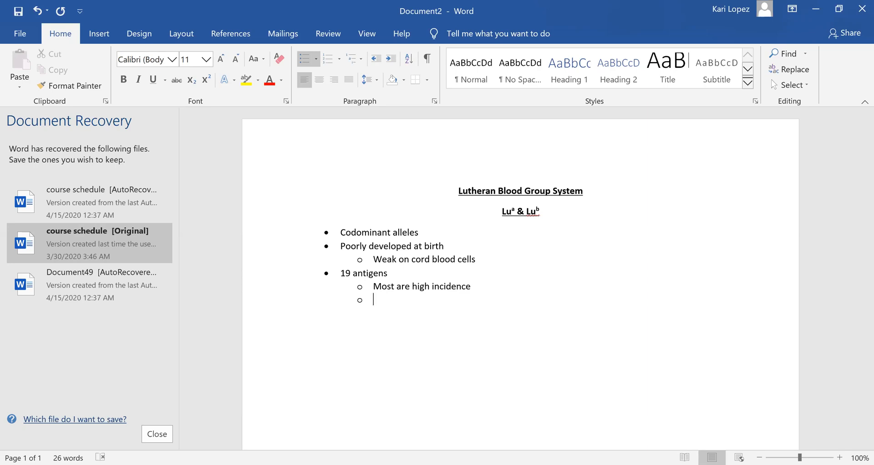
Add the sub-point 'Antibodies are rare' and leave the list for a plain line
type("antibodies are")
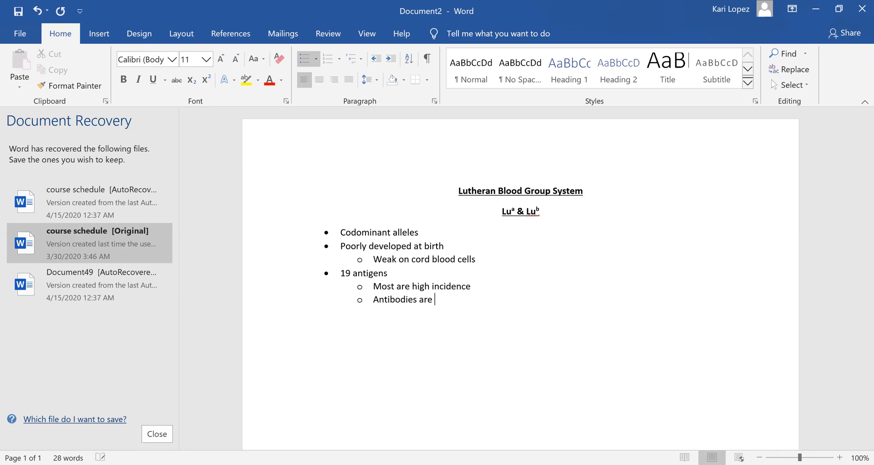
type("rare")
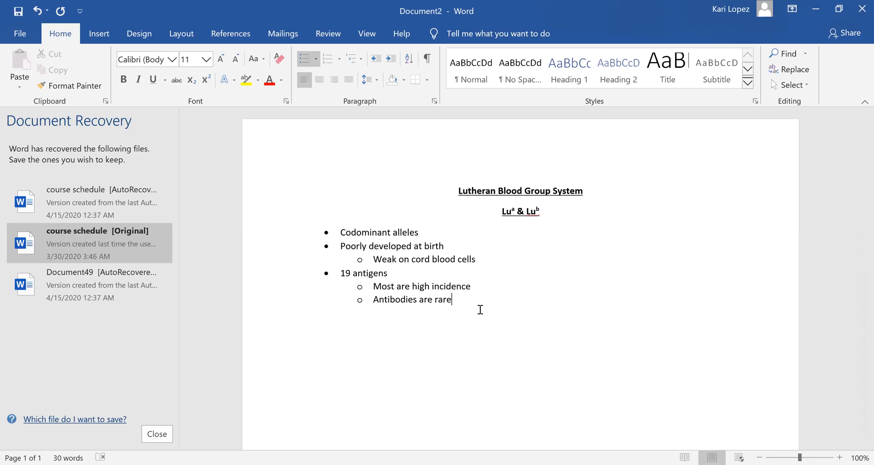
key("enter")
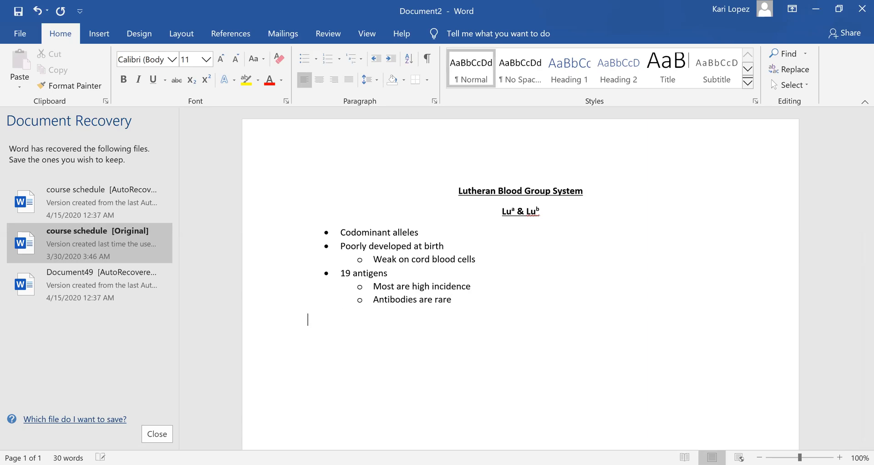
Write the heading 'Lutheran Antibodies' and start a bulleted list beneath it
type("Lutheran Antibod")
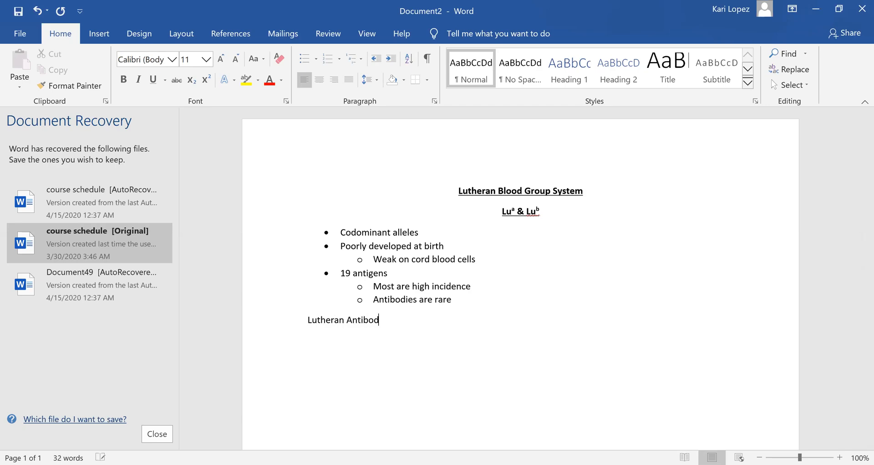
type("ies")
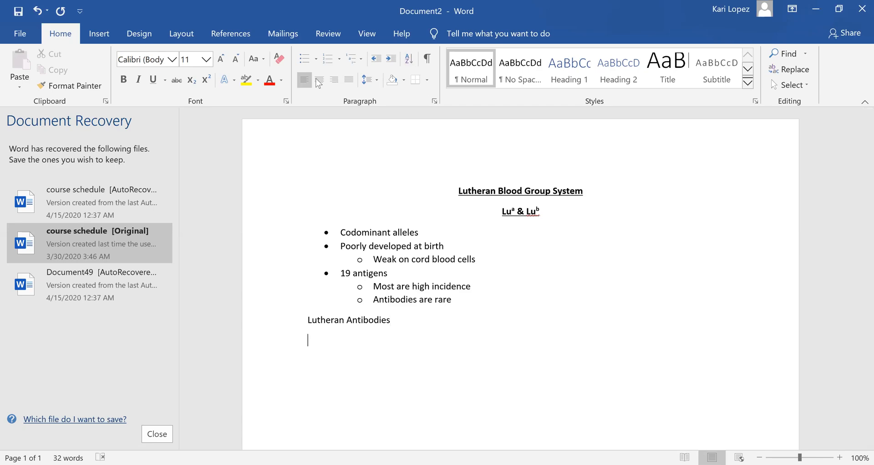
left_click(304, 58)
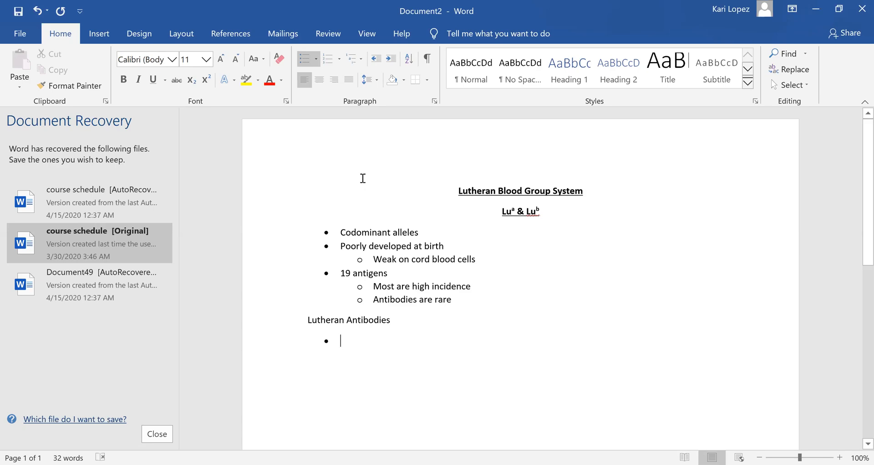
Add the 'Anti-Luᵃ' bullet with sub-point 'May occur without RBC stimulation'
type("Ani")
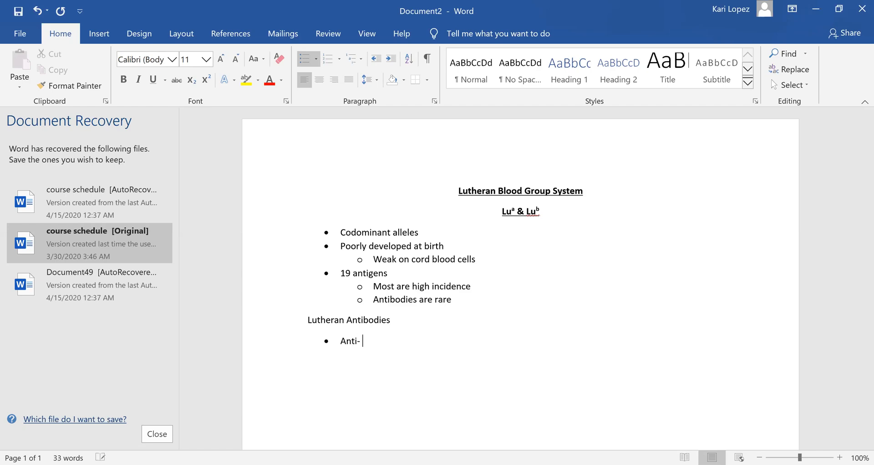
type("Lu")
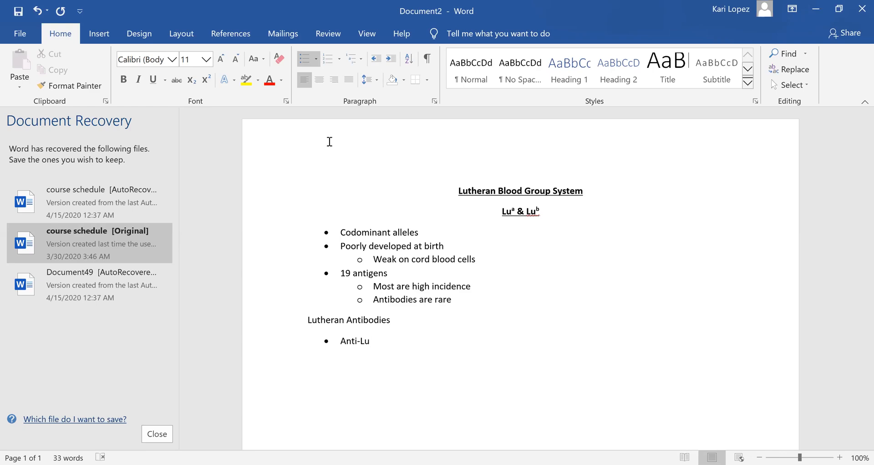
left_click(207, 79)
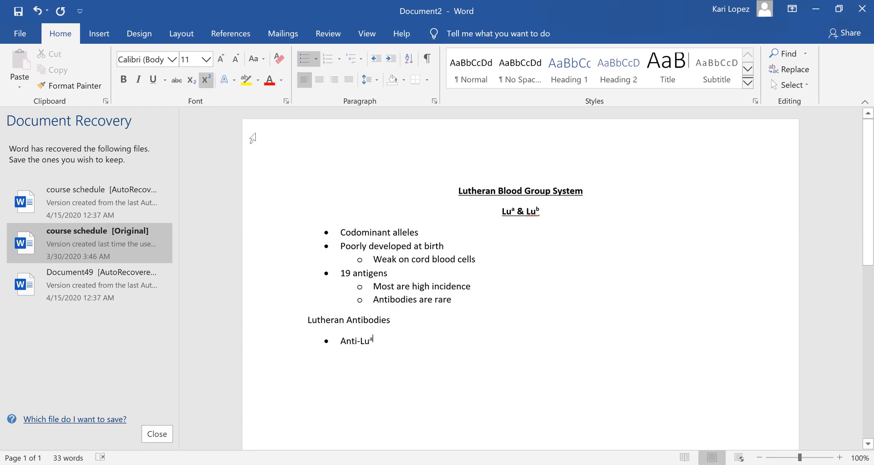
mouse_move(280, 186)
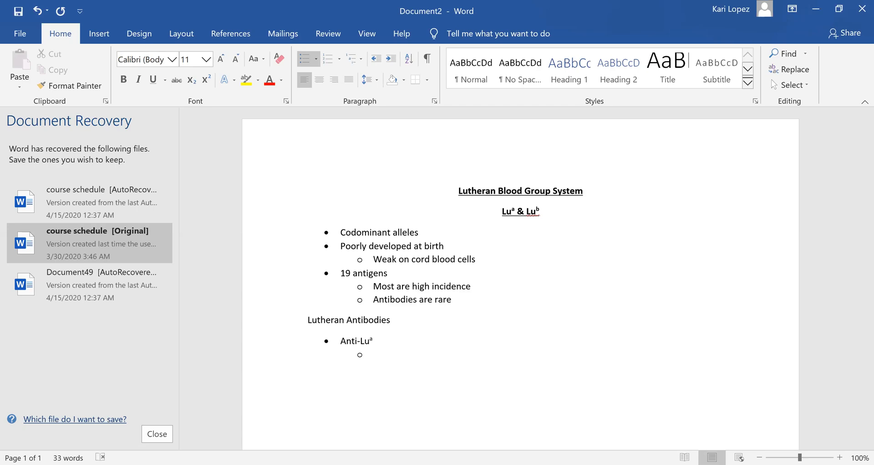
type("ma")
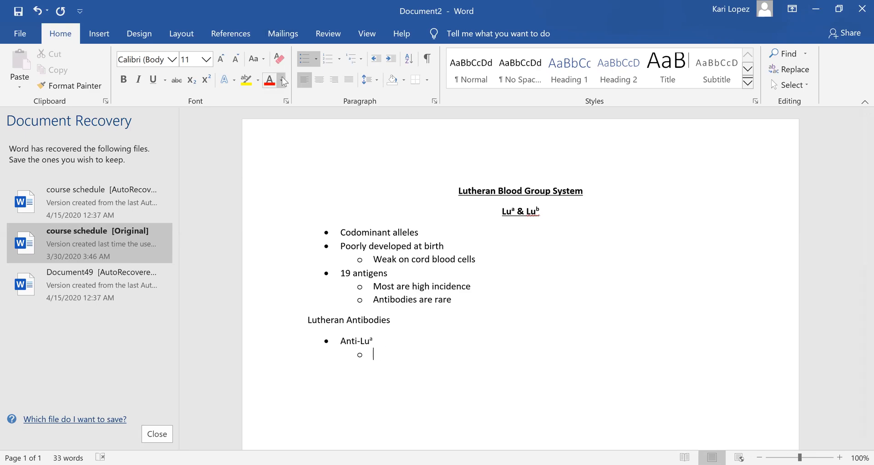
type("m")
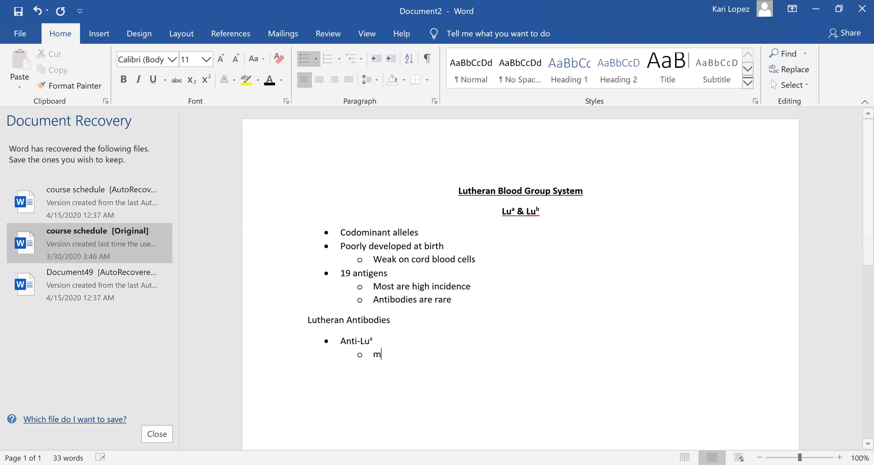
type("ay occur")
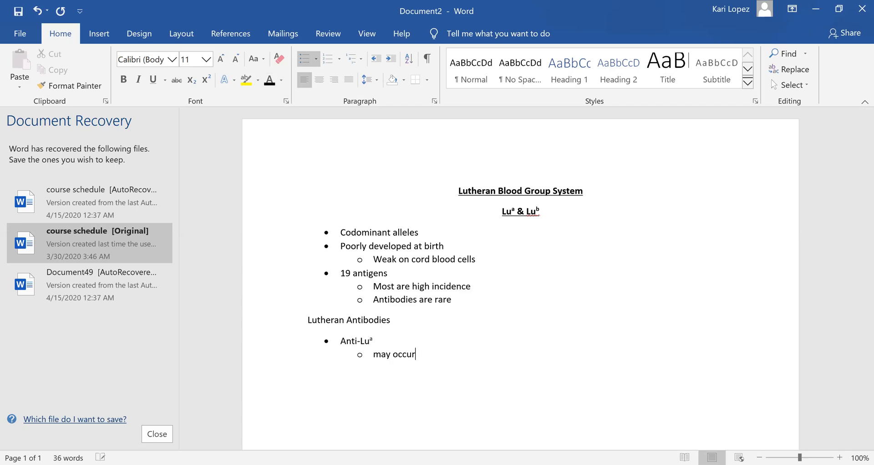
type("without")
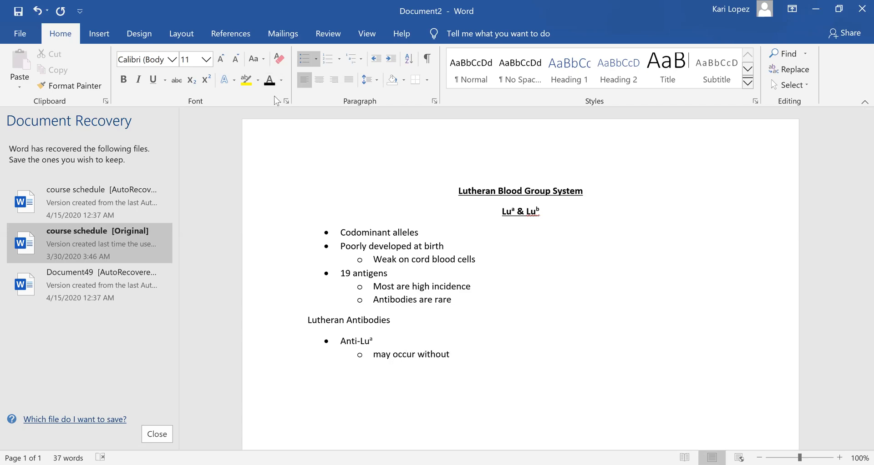
type("RBC st")
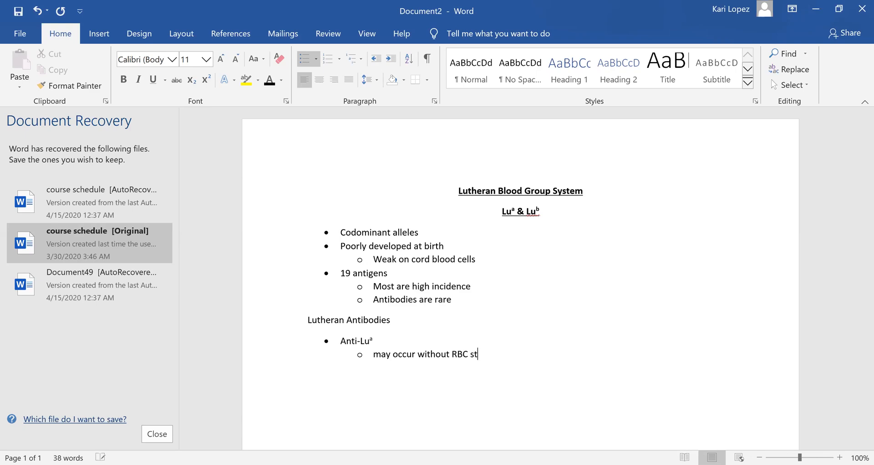
type("imulation")
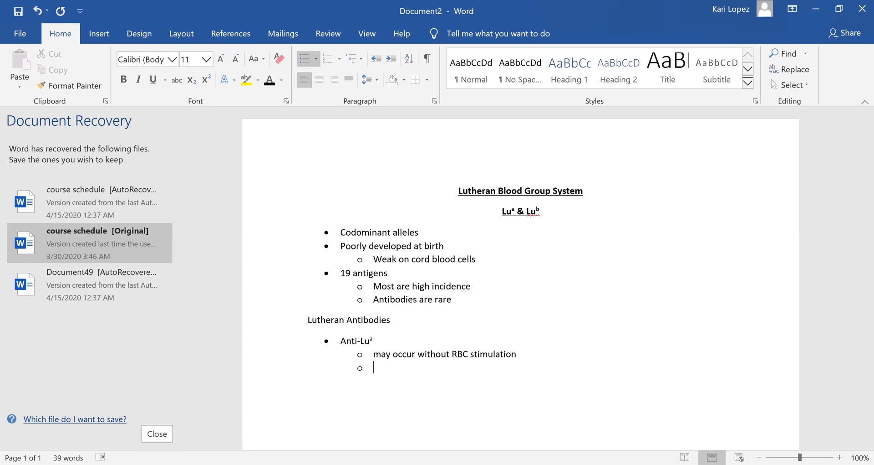
Add the Anti-Luᵃ sub-points 'IgM or IgG' and 'Room temp'
type("Ig")
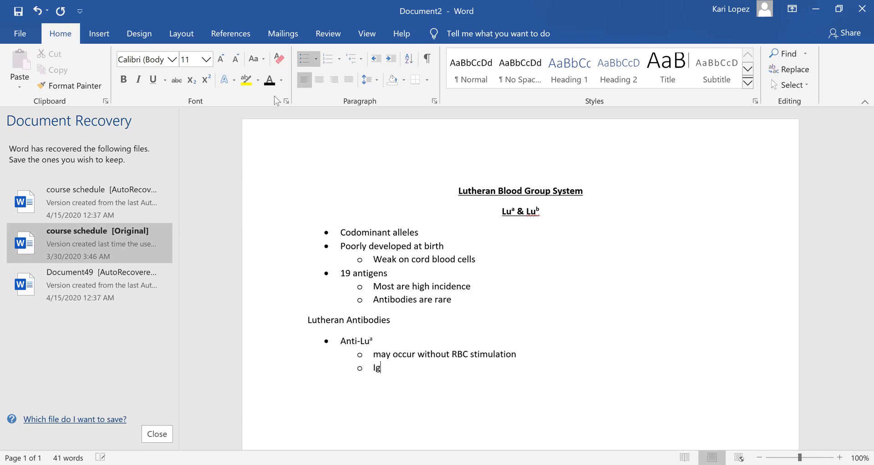
type("M")
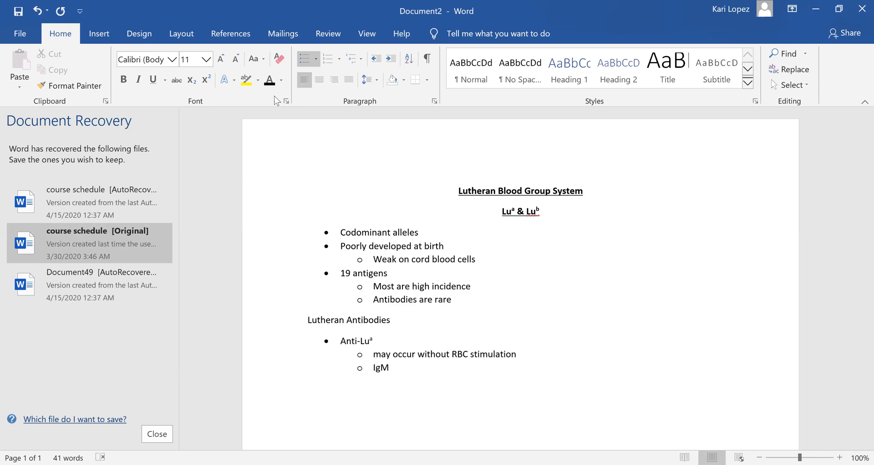
type("or")
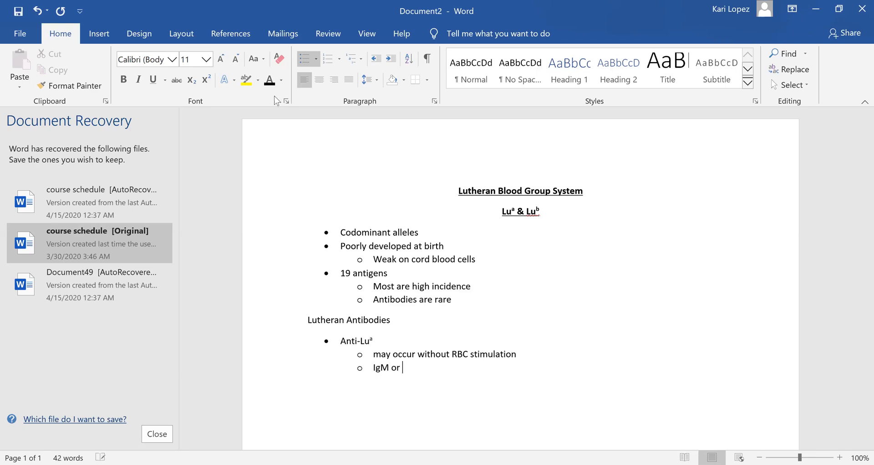
type("IgG")
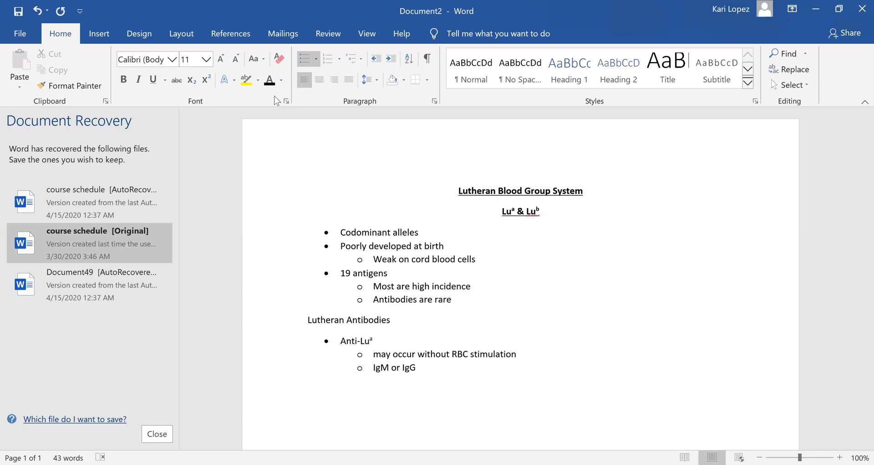
left_click(416, 367)
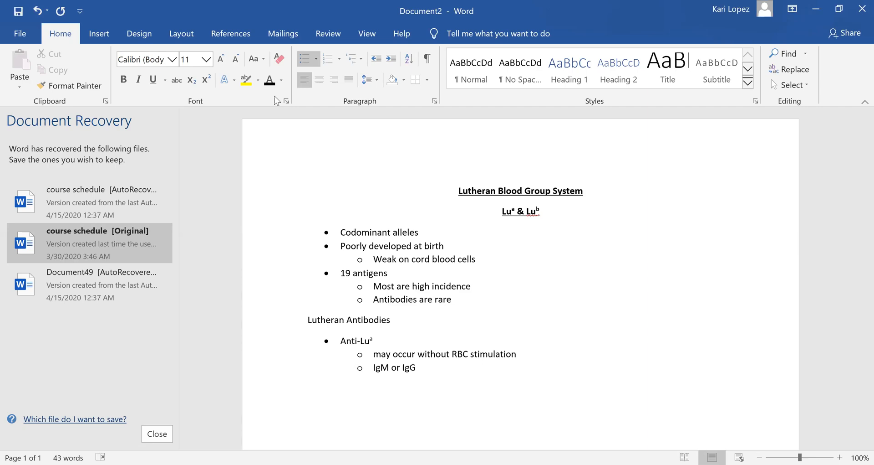
type("R")
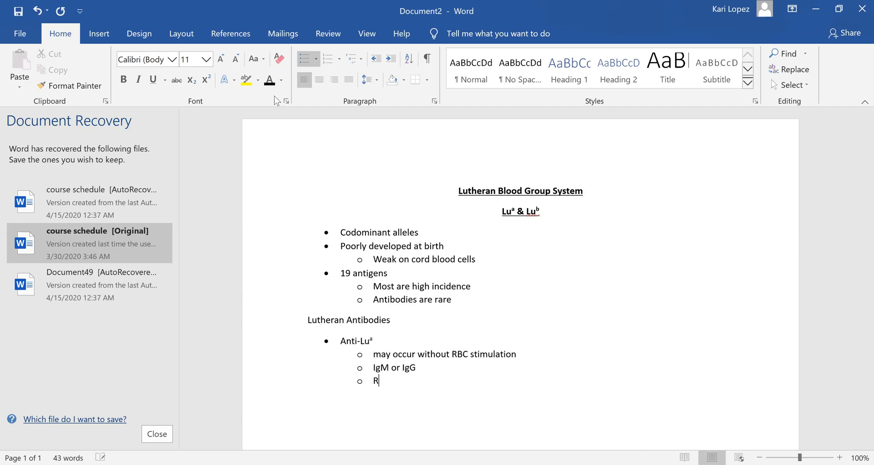
type("oom temp")
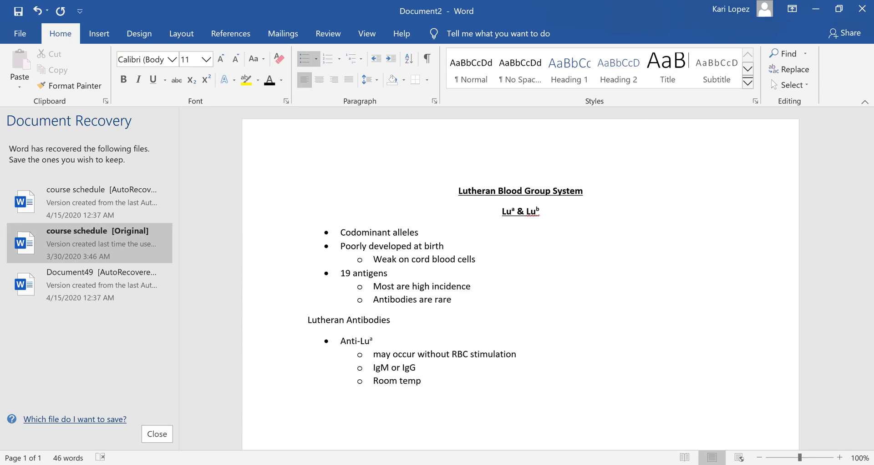
key("enter")
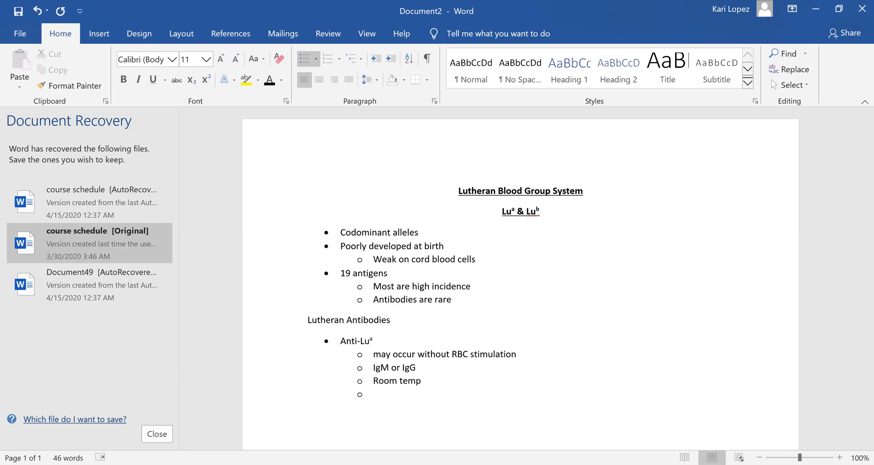
Add the sub-point 'Show MF reaction' and place the cursor at its end
type("sh")
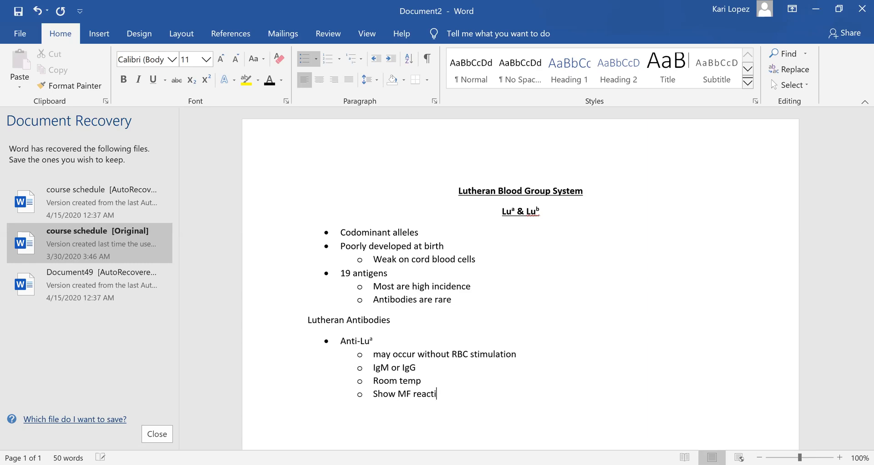
type("on")
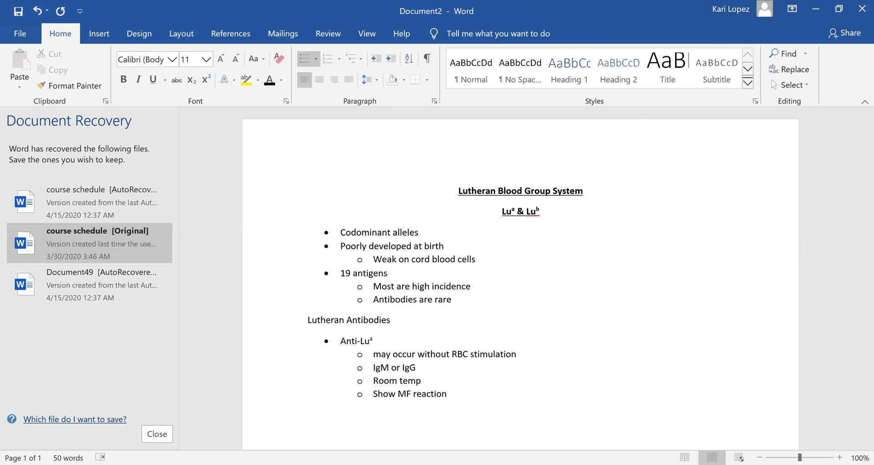
key("enter")
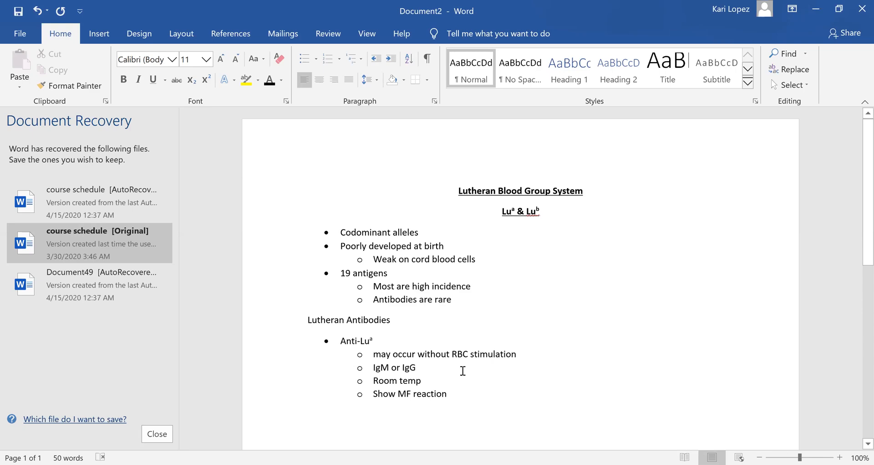
mouse_move(434, 384)
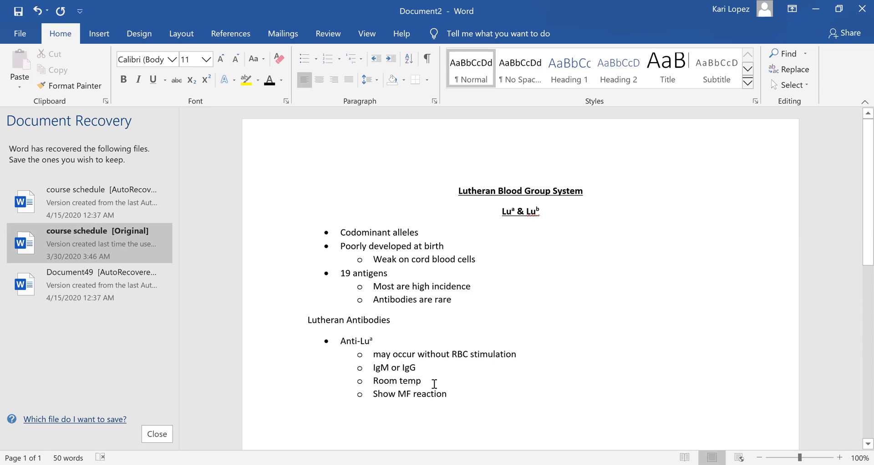
left_click(423, 381)
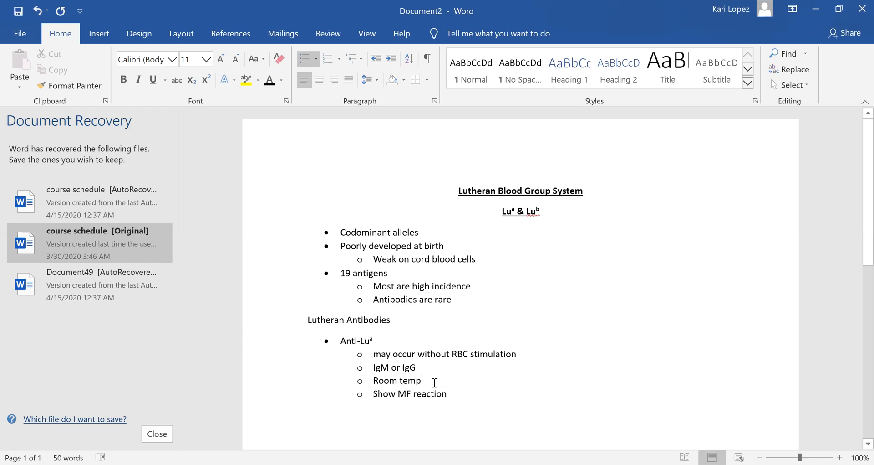
left_click(447, 394)
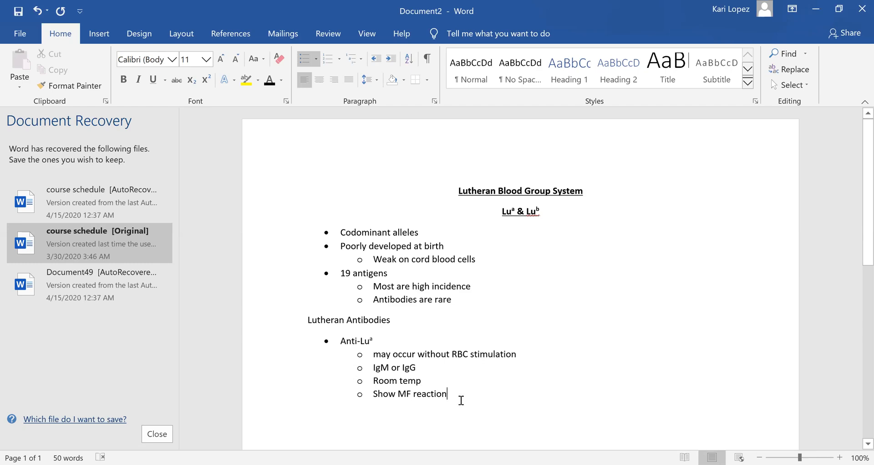
Add the sub-point 'Not clinically significant' and begin the next top-level antibody bullet
key("enter")
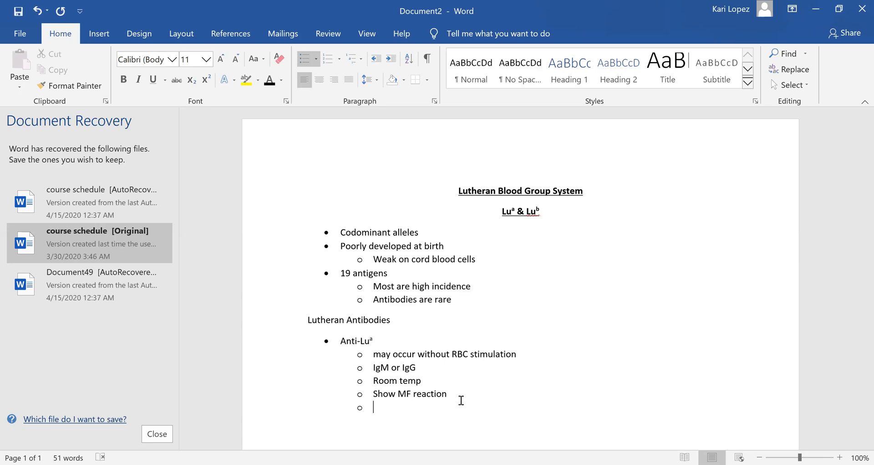
type("Not c")
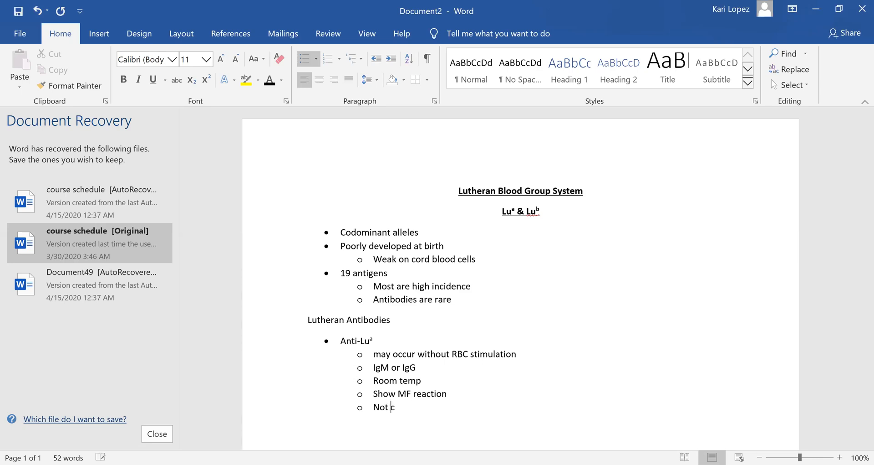
type("linica")
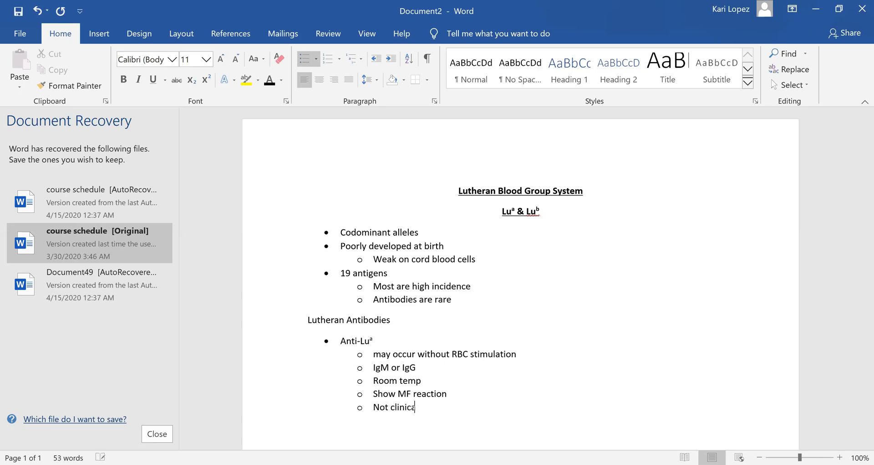
type("lly sign")
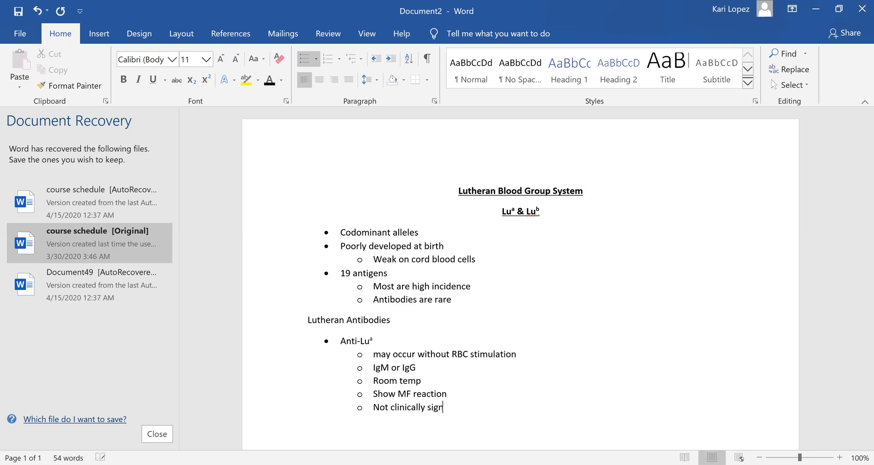
type("ificant")
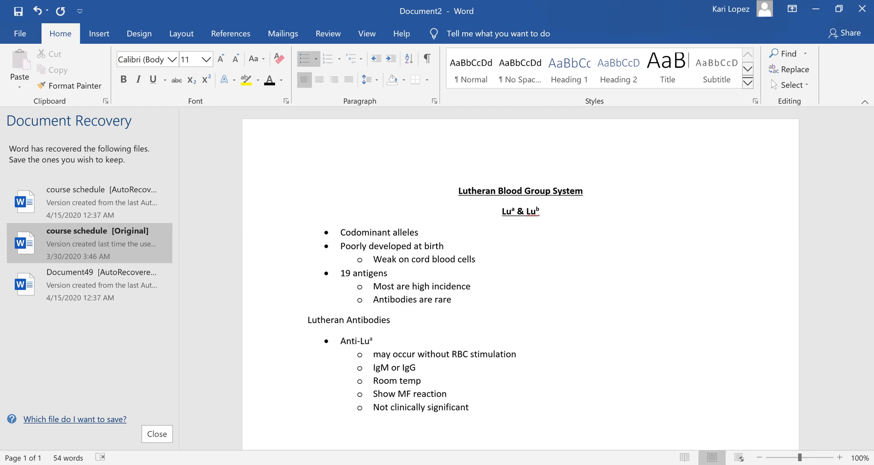
type("A")
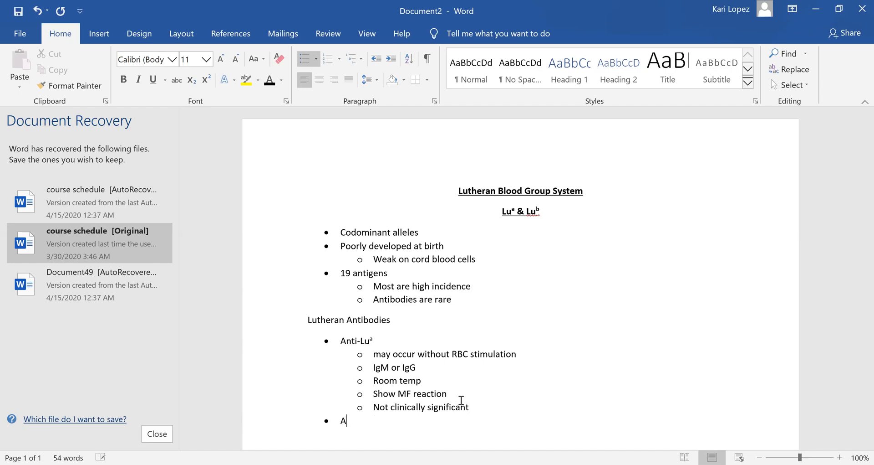
Add the 'Anti-Luᵇ' bullet with superscript b and its indented first sub-point 'IgG'
type("nti-Lu")
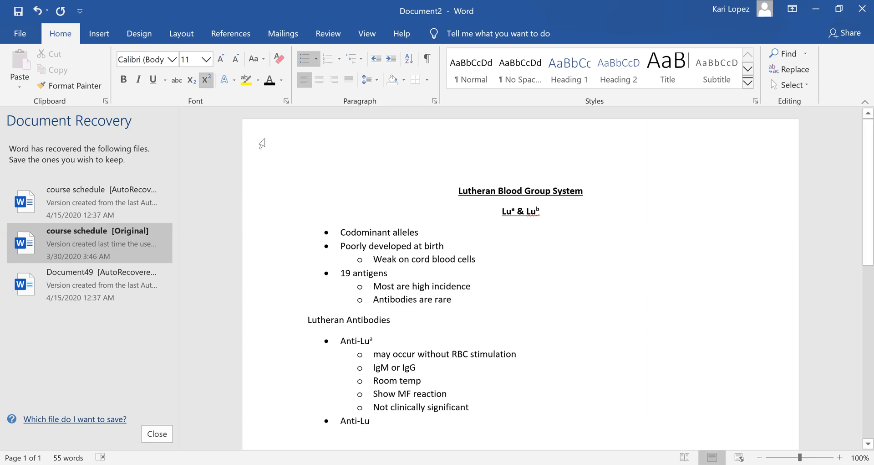
type("b")
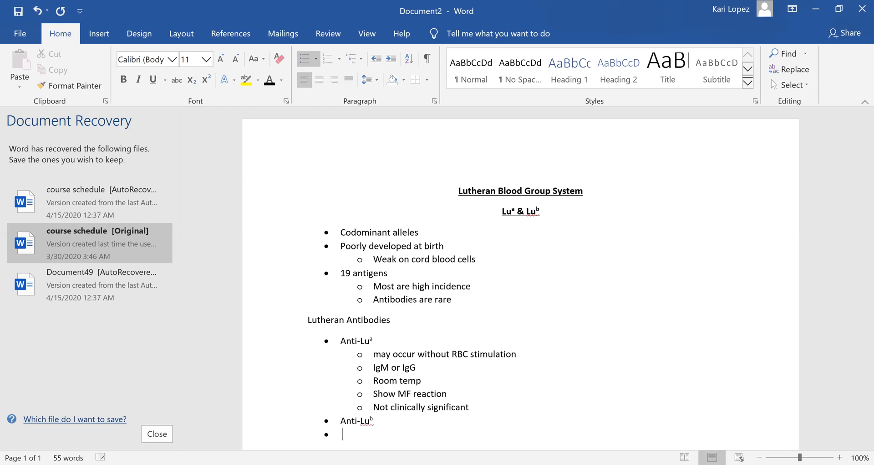
left_click(39, 11)
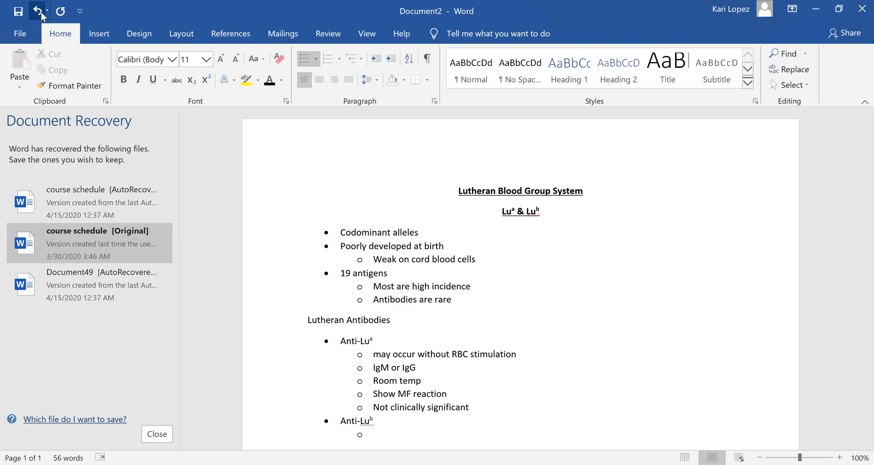
type("Ig")
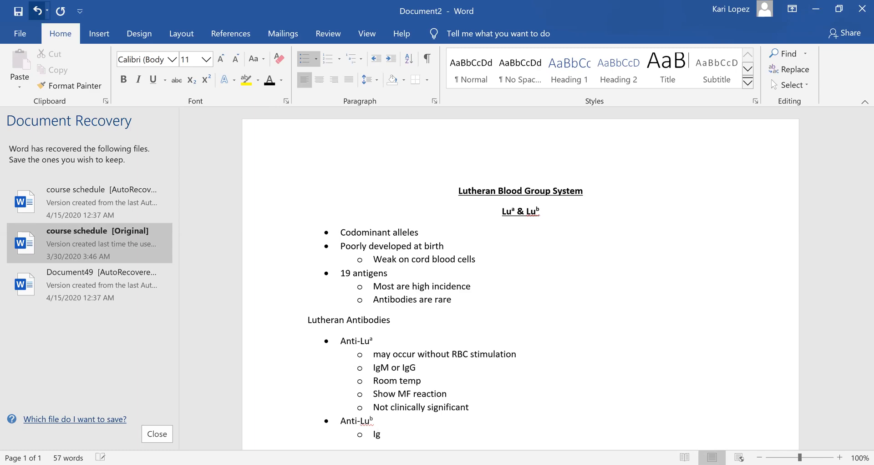
type("G")
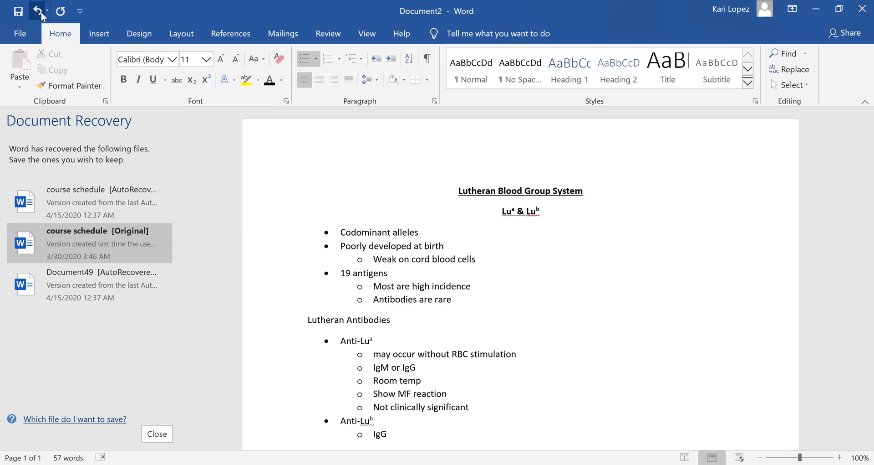
left_click(99, 34)
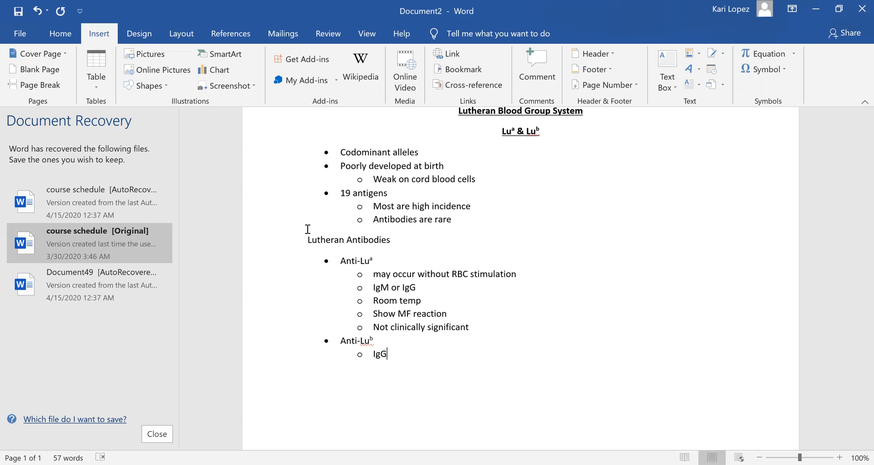
Nest 'Clinically significant' and 'Transfusion reactions' under IgG, then return to the Anti-Luᵇ level
key("enter")
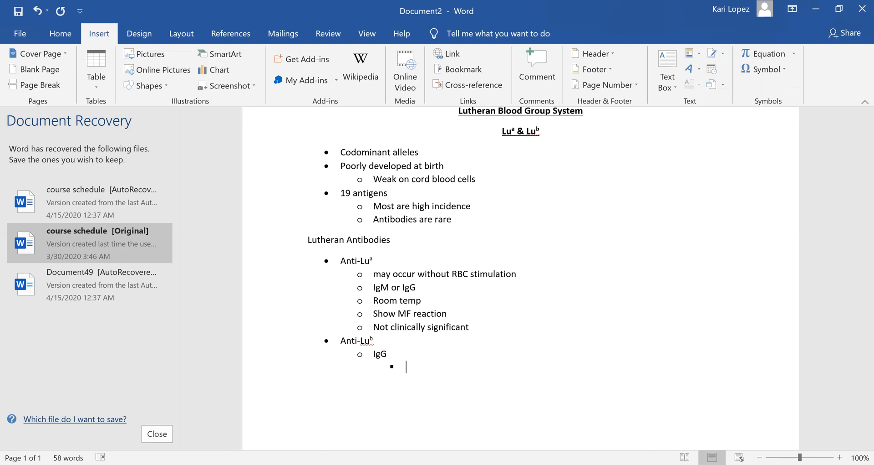
type("clinically significan")
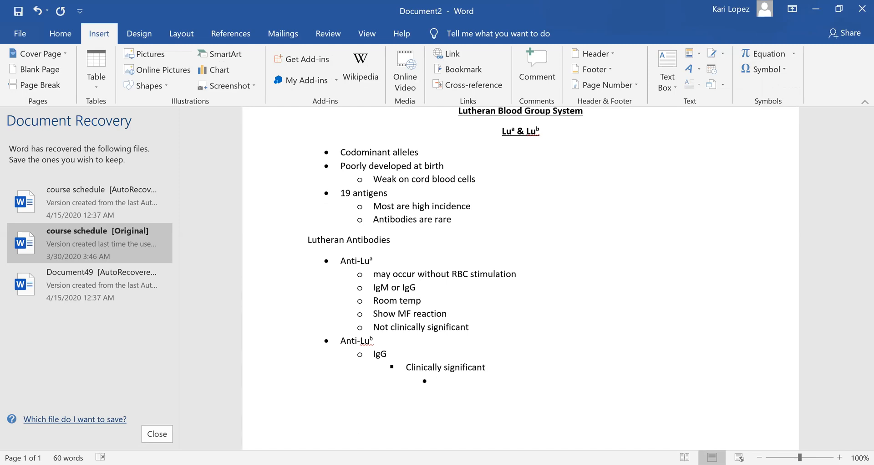
type("transfusion reactions")
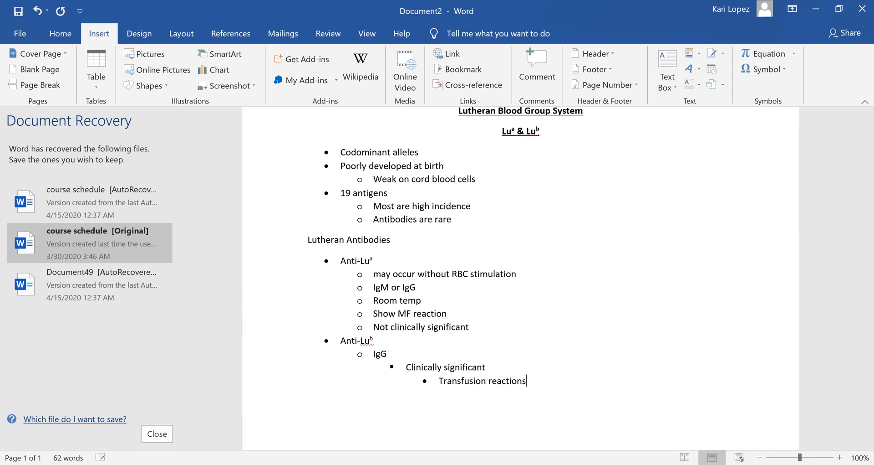
key("enter")
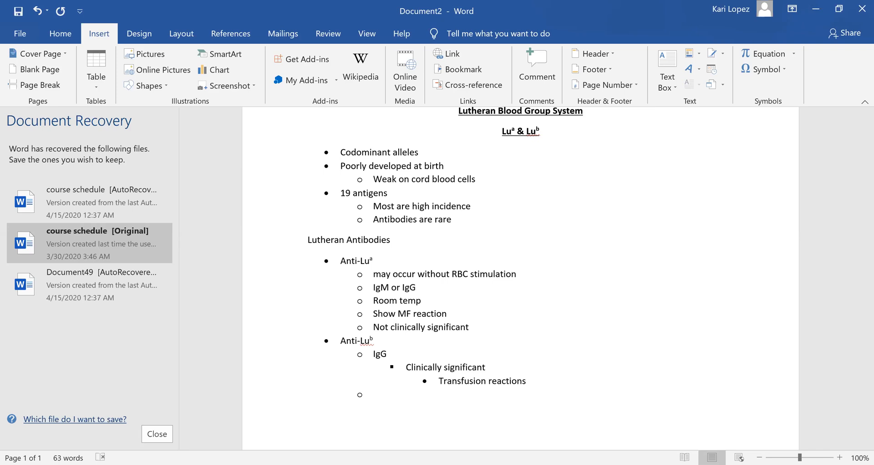
Add the sub-point 'AHG phase' under Anti-Luᵇ and begin another sub-point
type("A")
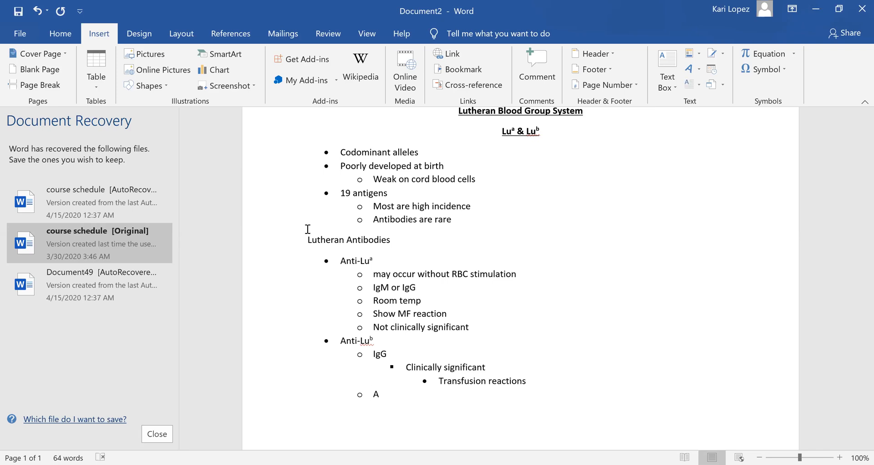
type("HG")
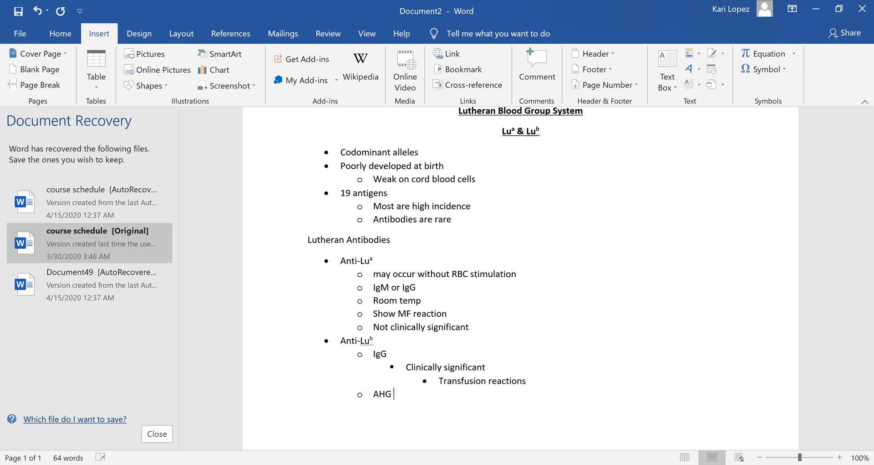
type("phase")
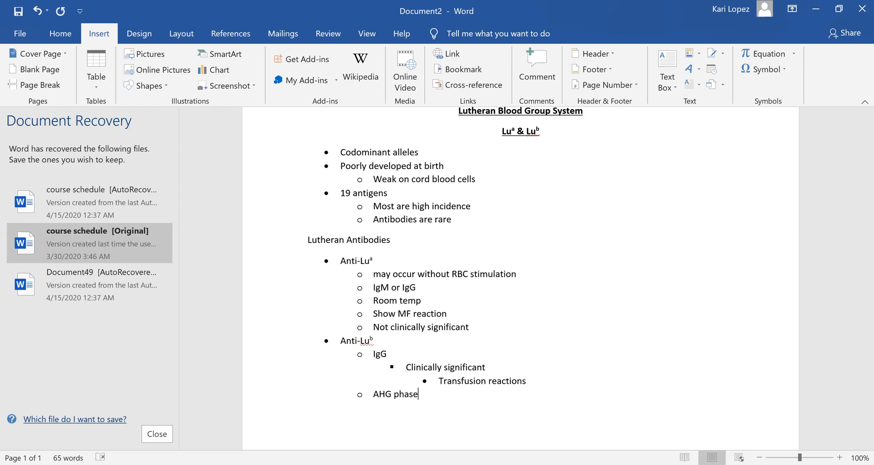
key("enter")
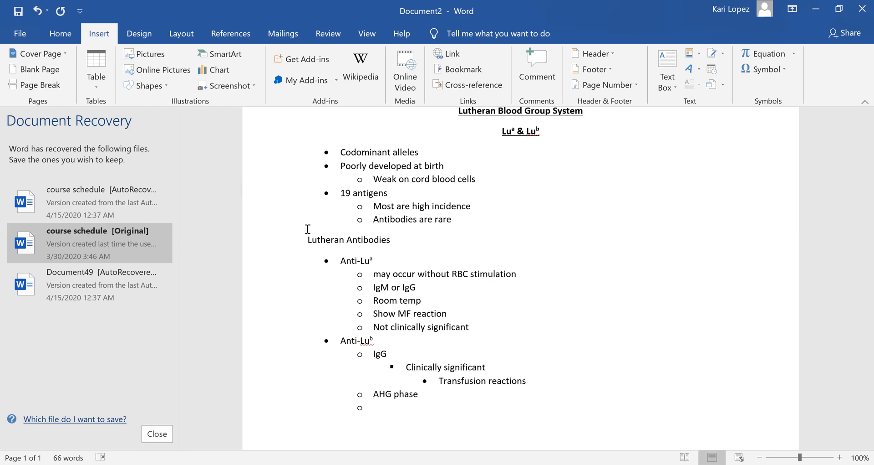
type("S")
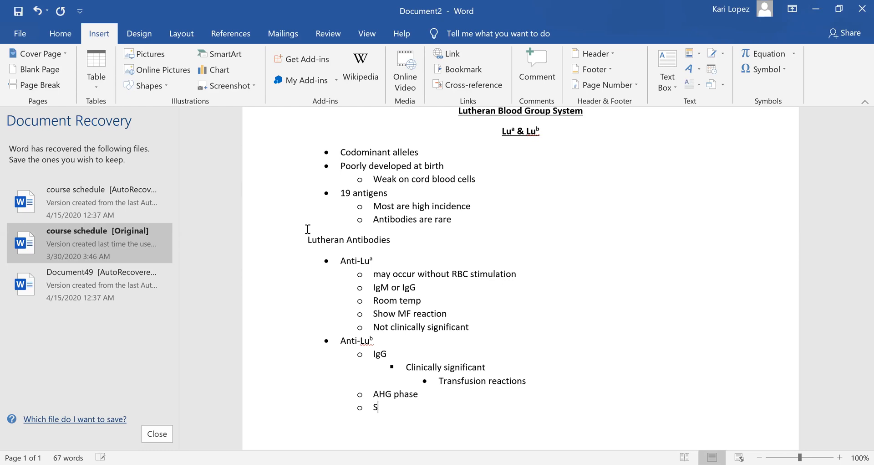